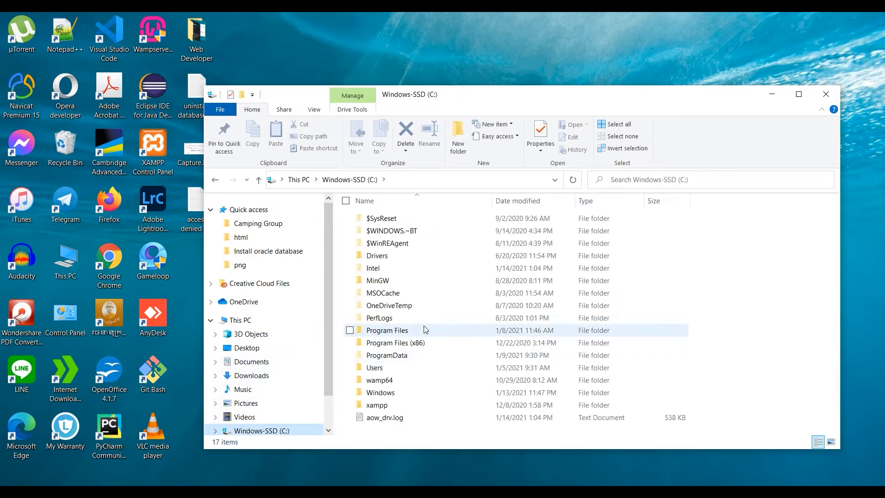
Navigate into C:\Program Files\Oracle\admin\orcl where the xdb_wallet folder sits.
double_click(388, 330)
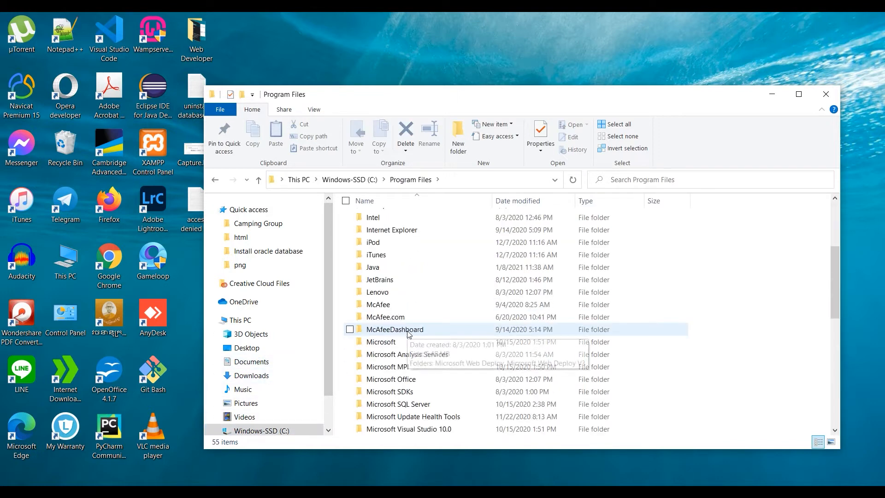
scroll("down", 3)
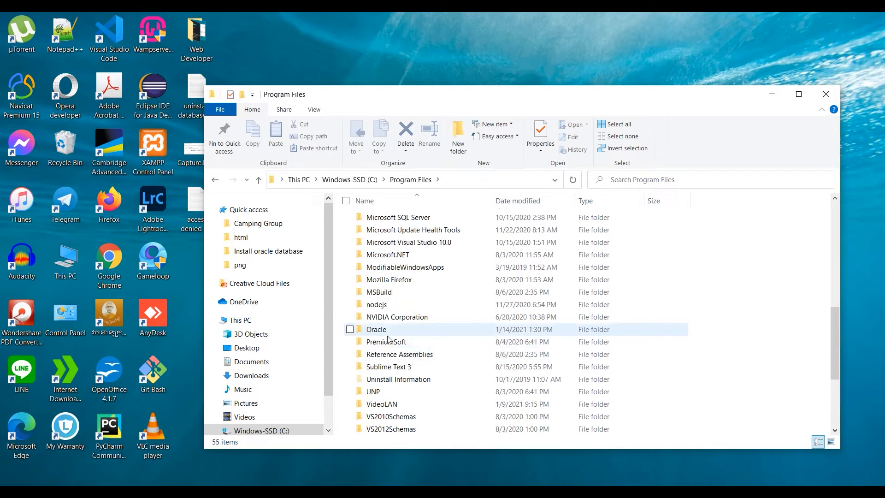
double_click(376, 329)
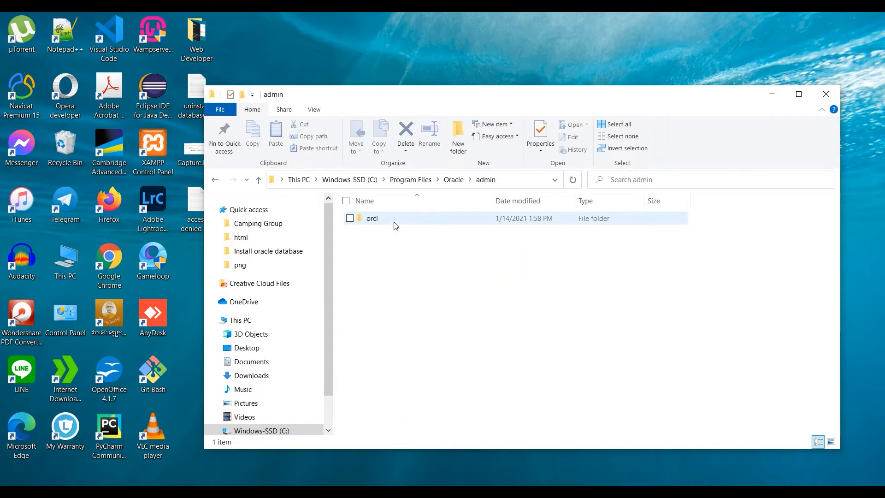
double_click(372, 218)
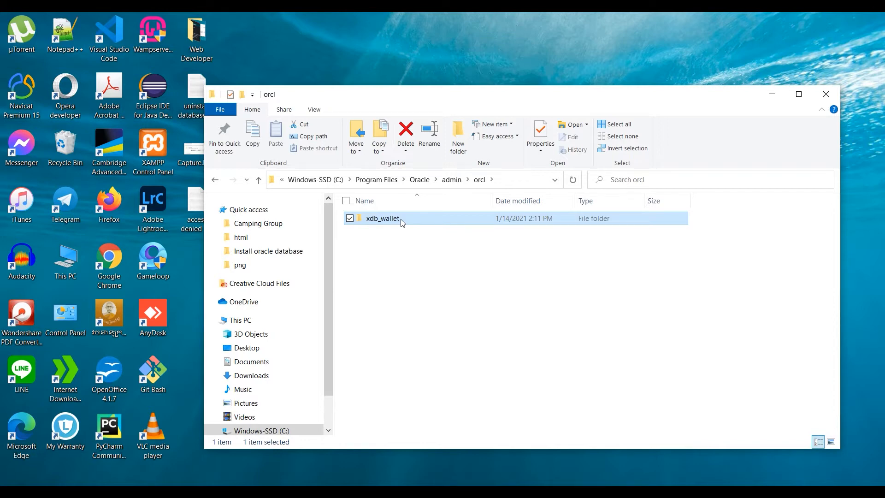
Reach xdb_wallet's Advanced Security Settings via Properties > Security, revealing its unknown owner.
right_click(383, 218)
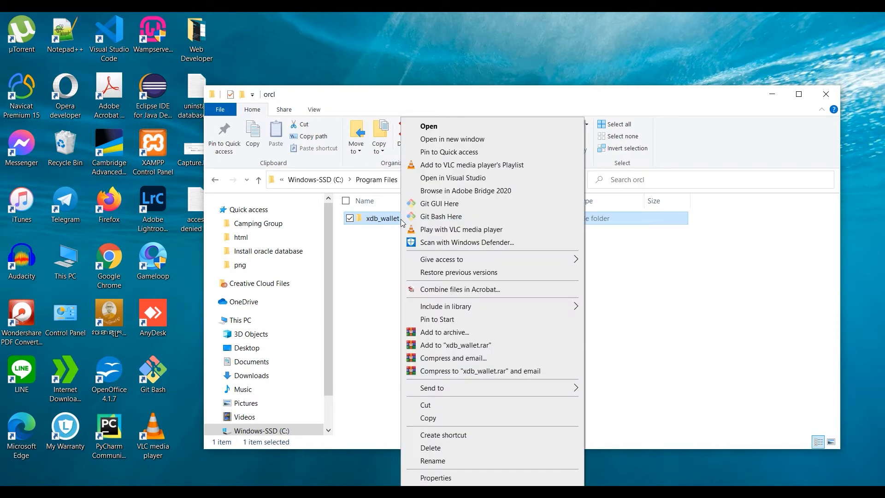
mouse_move(427, 276)
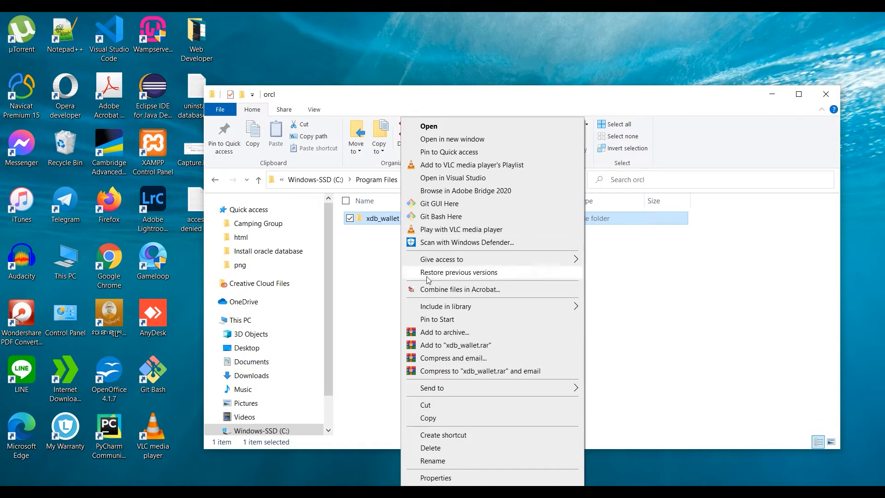
mouse_move(449, 477)
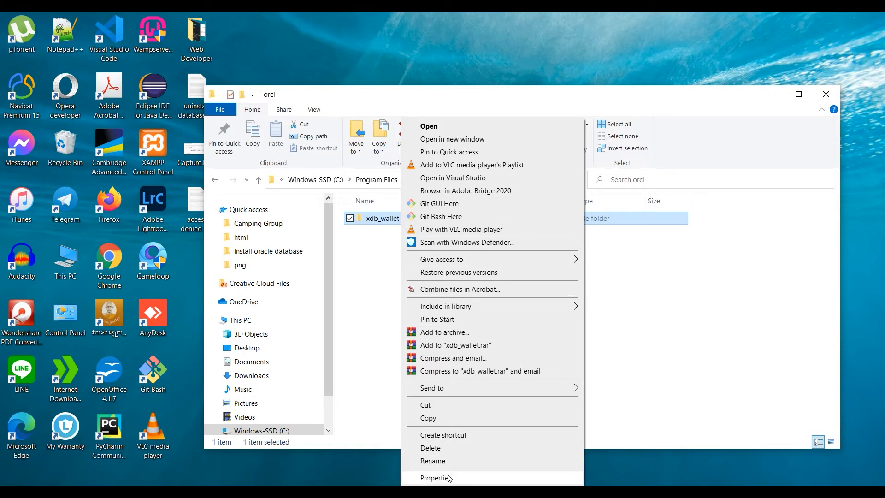
mouse_move(454, 478)
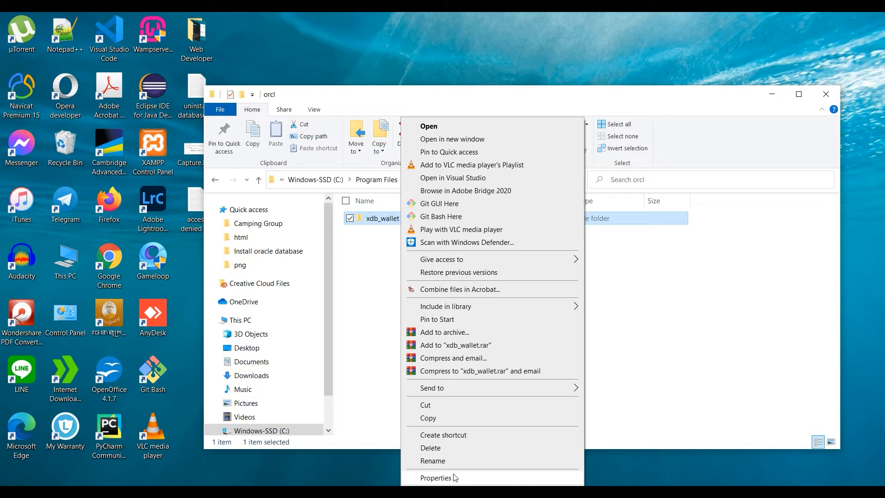
left_click(437, 478)
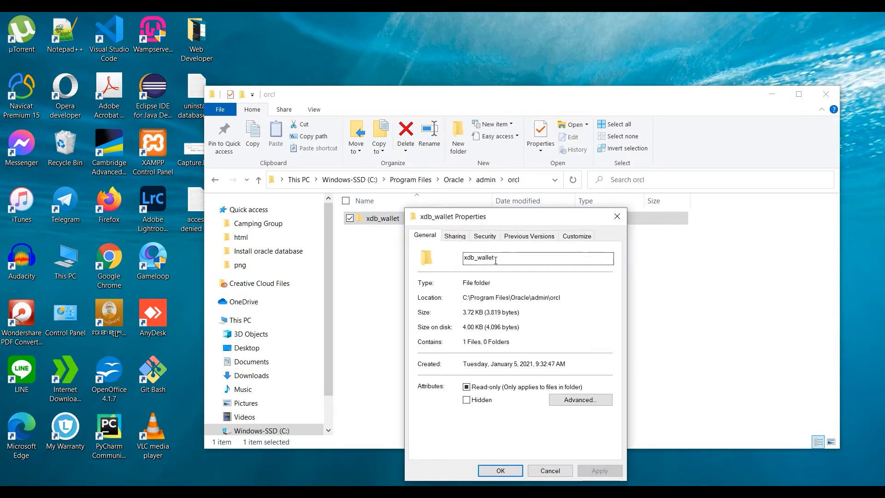
left_click(484, 235)
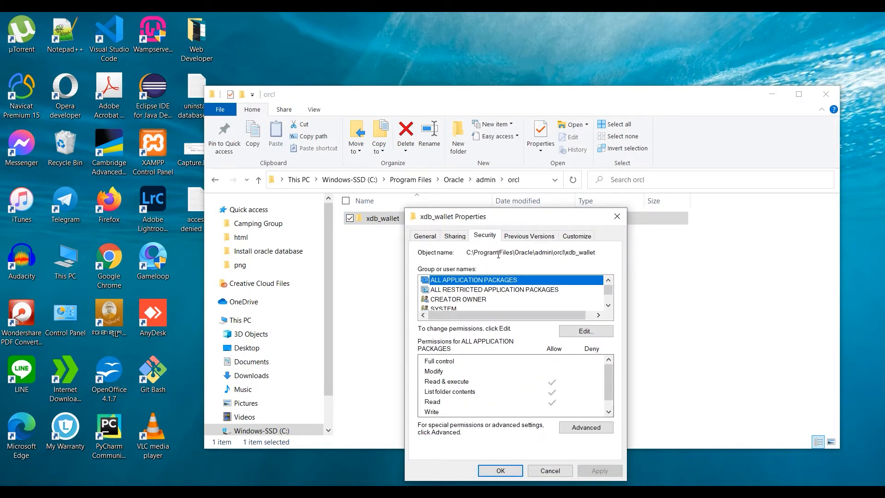
left_click(585, 427)
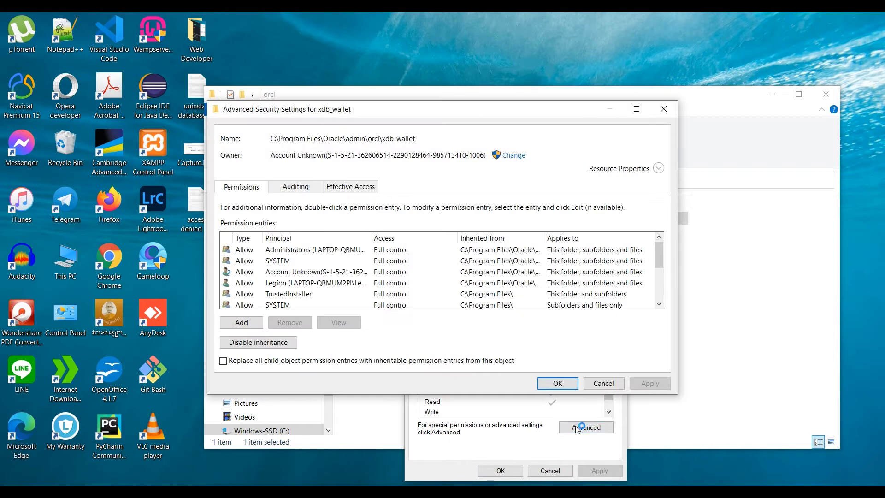
mouse_move(503, 168)
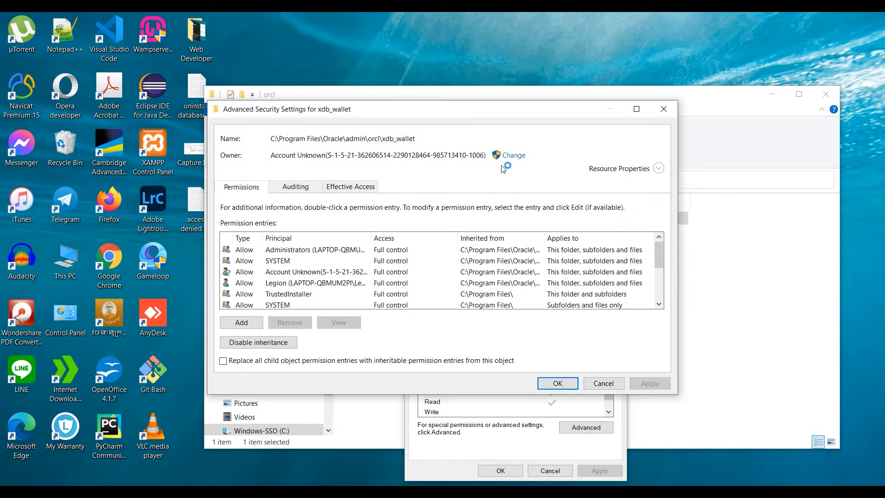
mouse_move(511, 155)
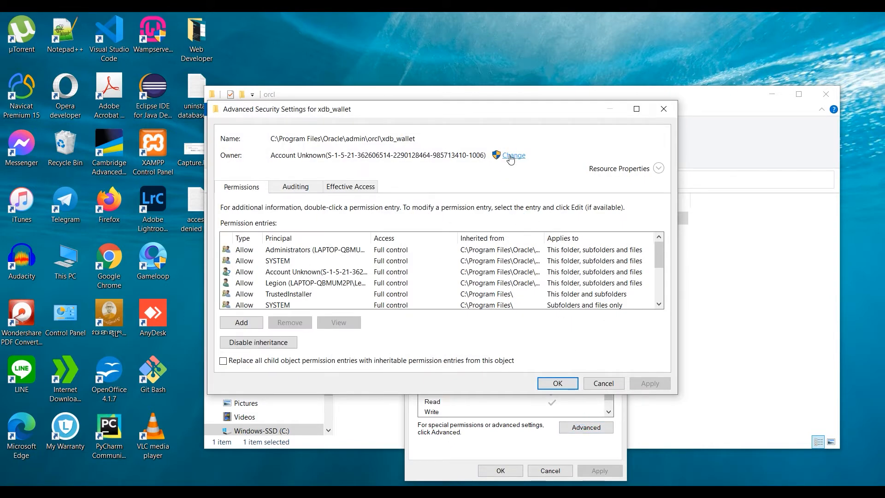
Choose LAPTOP-QBMUM2PI\Administrators from the Find Now list as the new owner candidate.
left_click(512, 155)
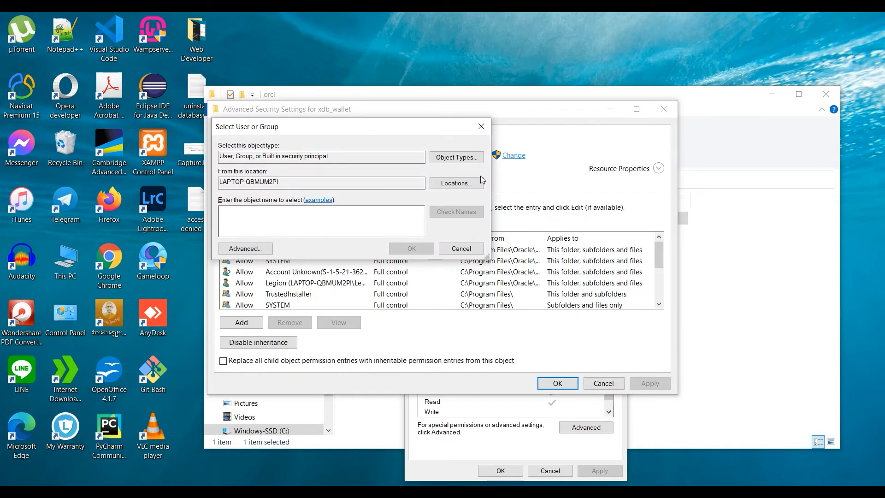
left_click(245, 248)
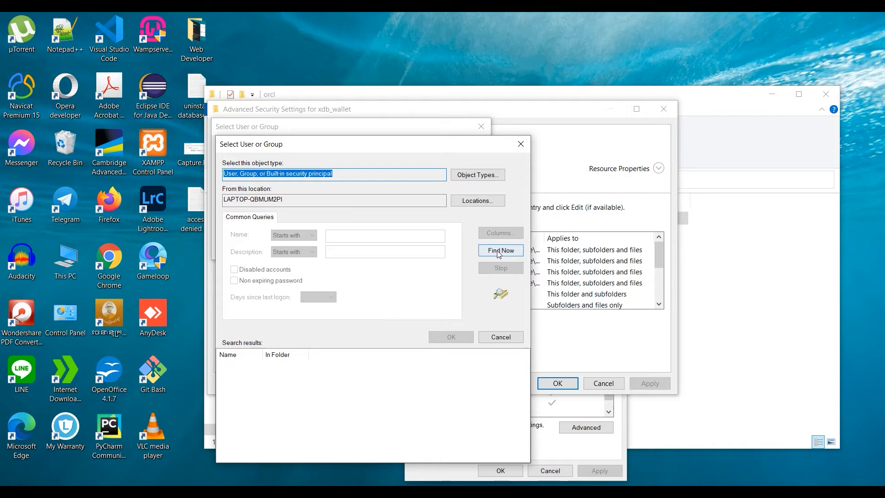
left_click(500, 250)
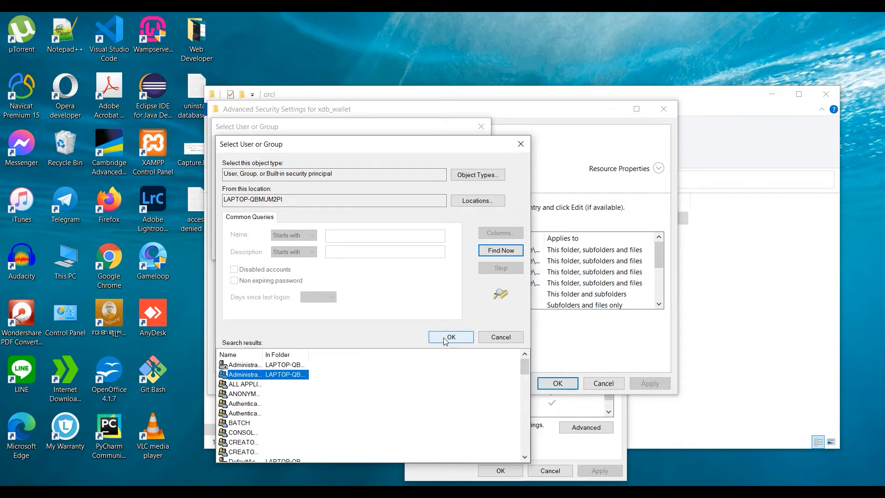
left_click(450, 336)
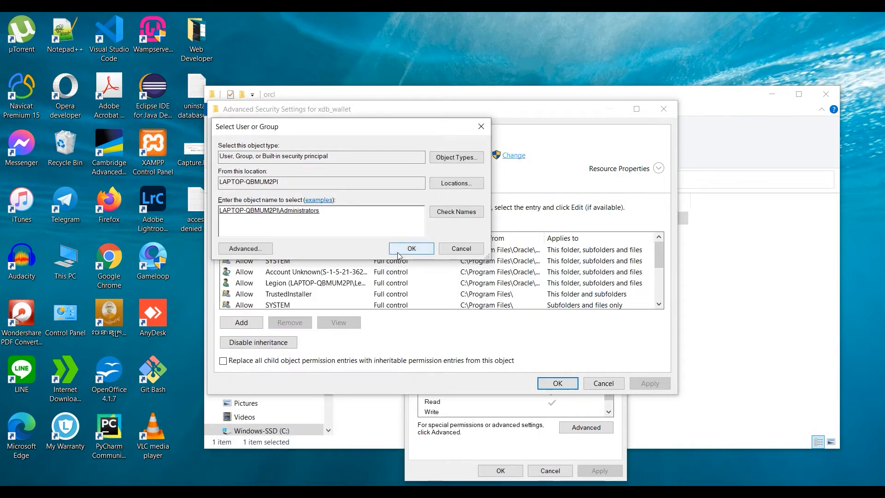
Confirm Administrators as owner and extend ownership to all subfolders and files.
left_click(411, 248)
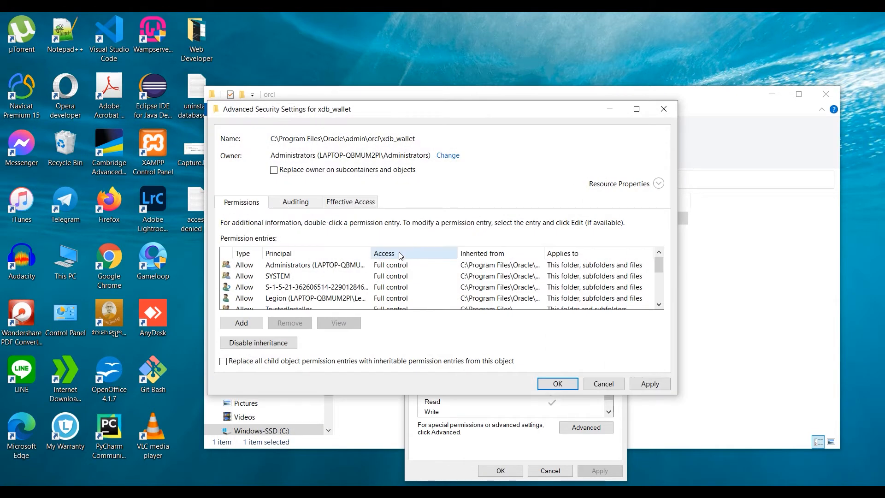
left_click(274, 170)
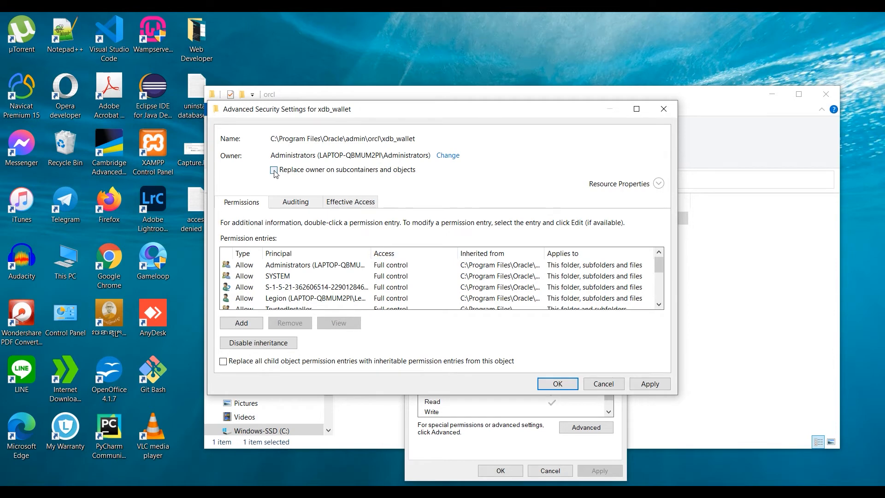
left_click(274, 169)
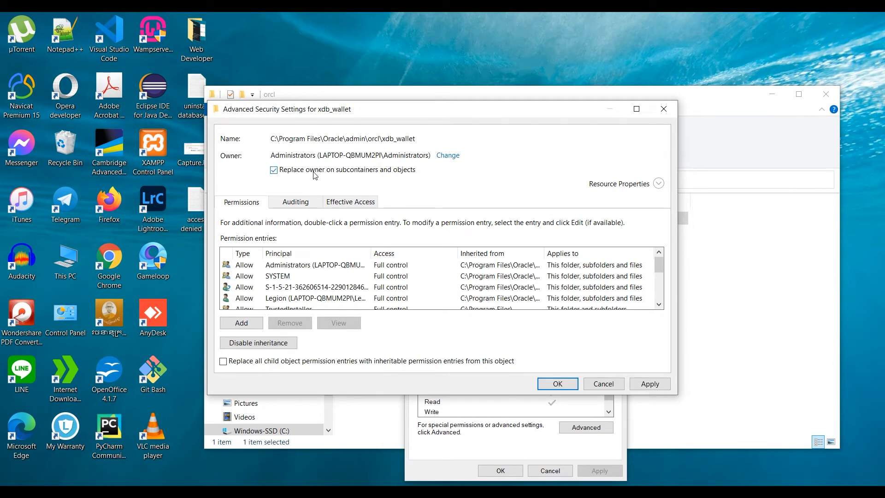
mouse_move(369, 175)
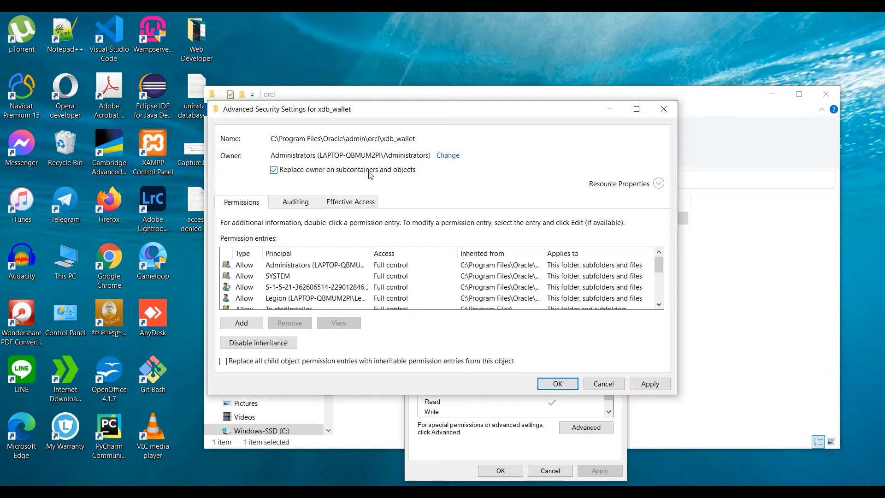
mouse_move(414, 175)
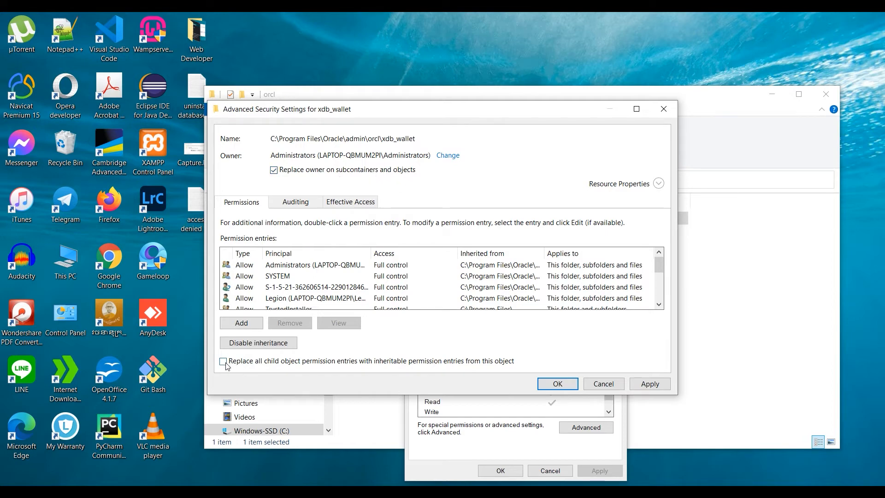
Replace all child object permissions with inheritable ones and confirm the Windows Security prompt.
left_click(223, 362)
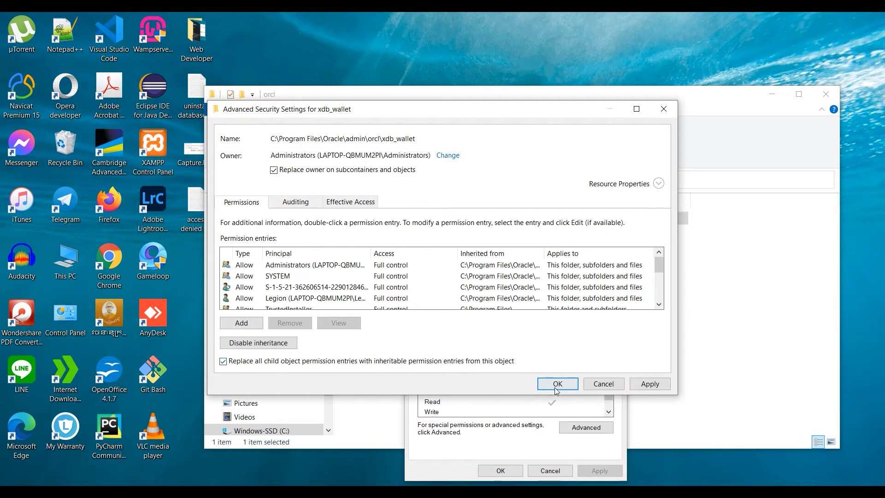
left_click(557, 384)
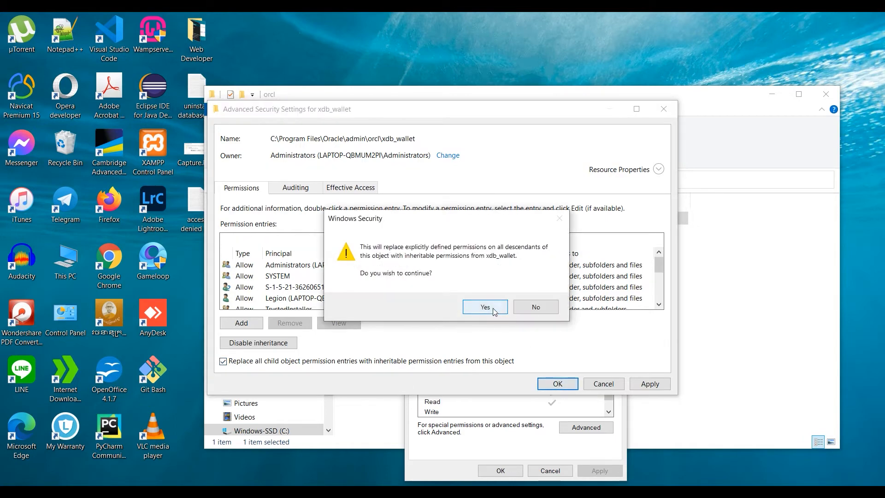
left_click(484, 306)
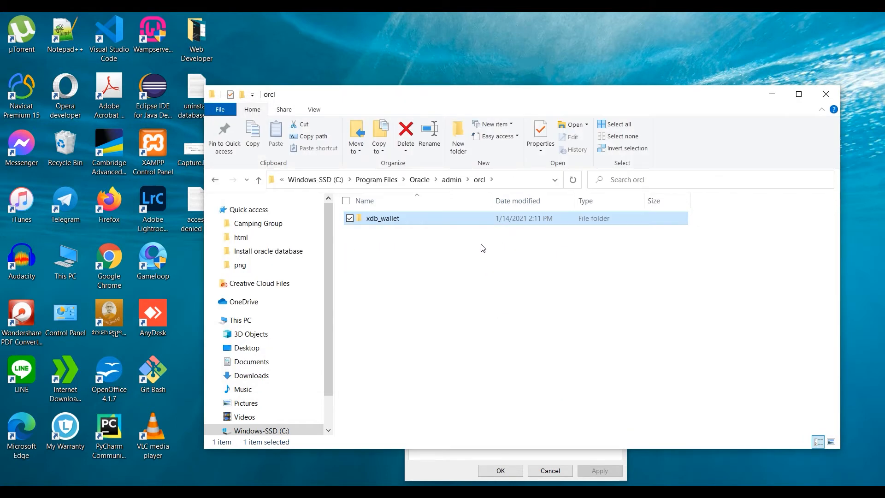
Return to xdb_wallet's Advanced Security Settings, now listing Administrators as owner.
right_click(382, 219)
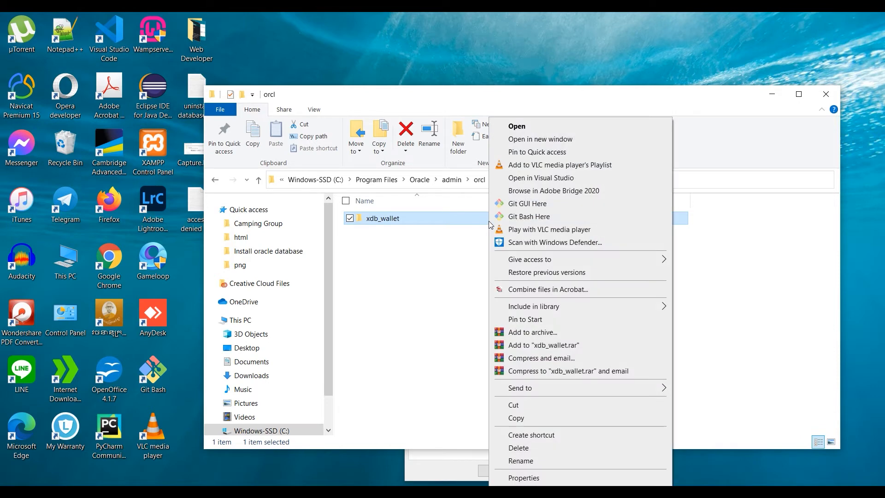
mouse_move(520, 461)
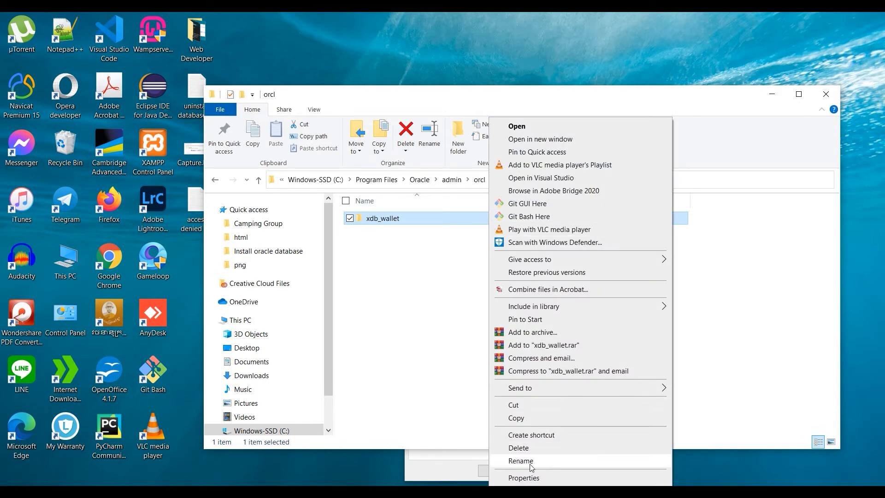
left_click(523, 478)
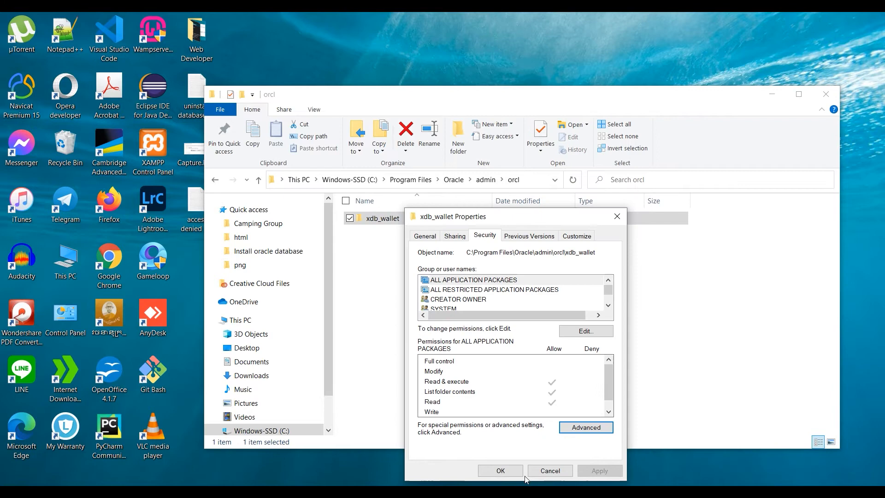
mouse_move(586, 427)
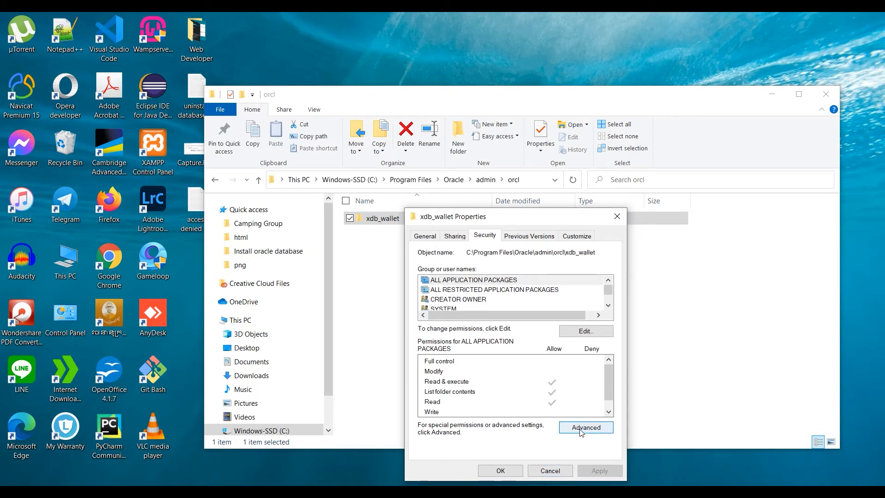
left_click(585, 427)
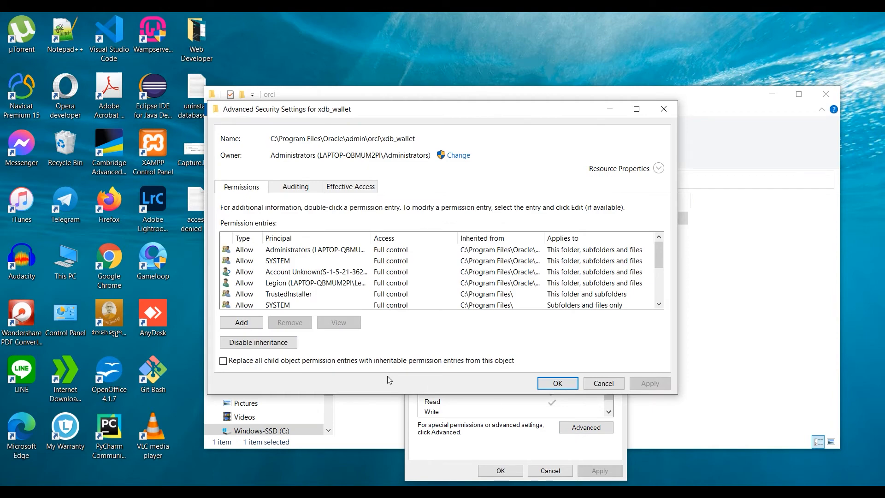
left_click(240, 322)
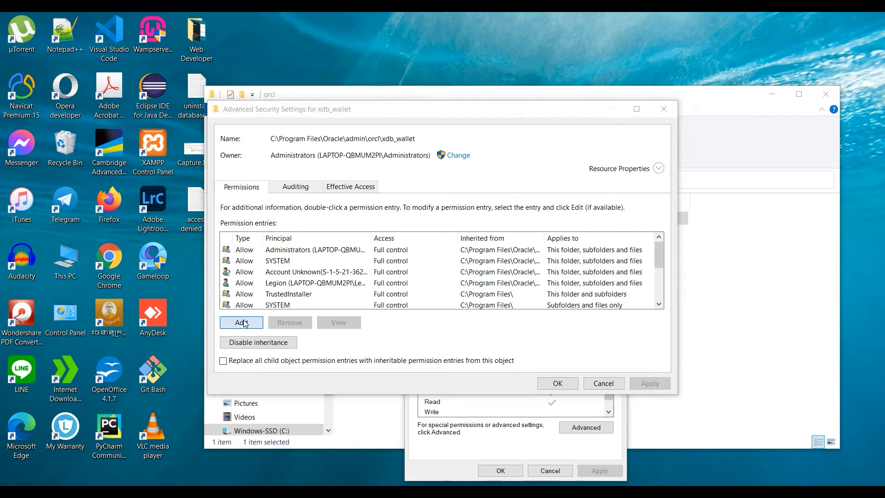
Add a new permission entry for xdb_wallet with the Administrators group selected as principal.
left_click(241, 323)
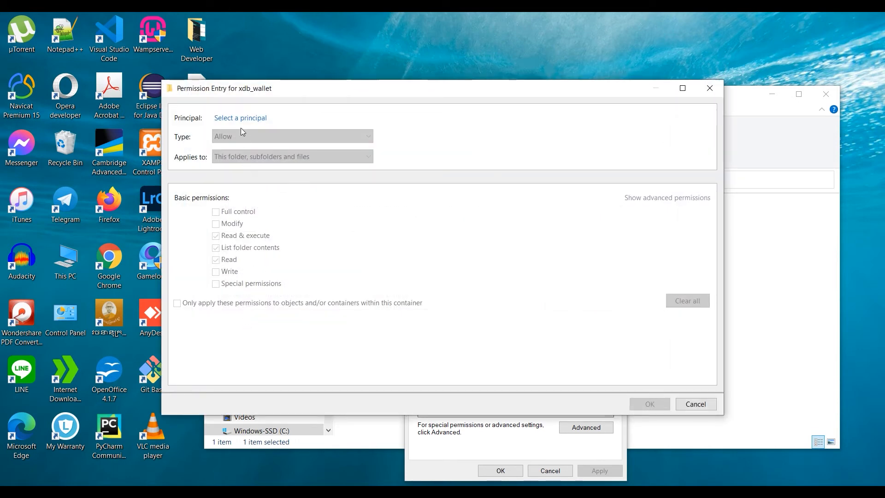
left_click(240, 118)
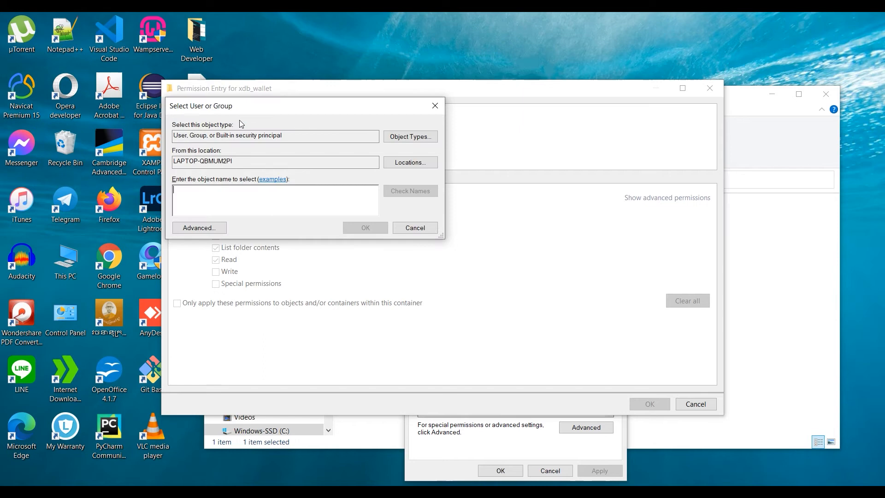
mouse_move(234, 233)
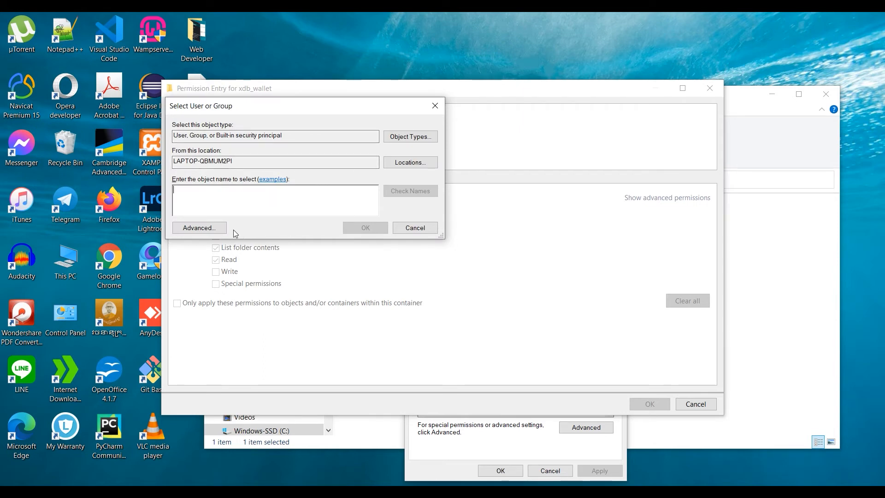
left_click(198, 228)
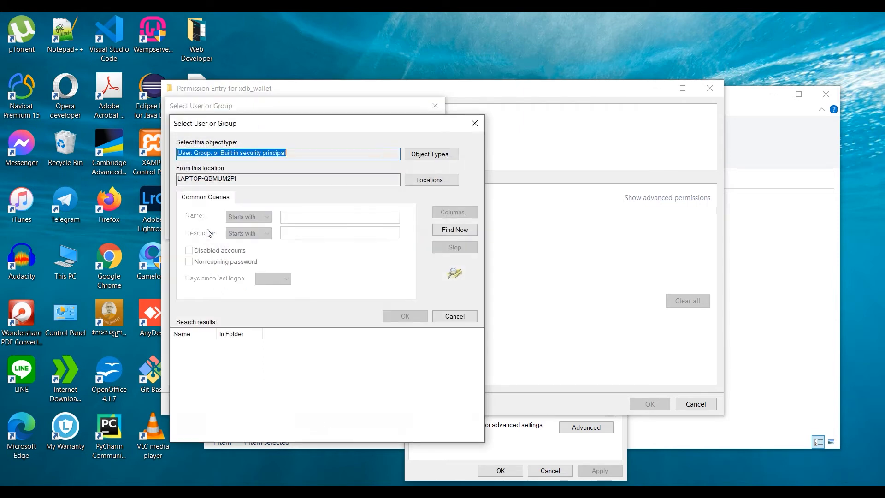
left_click(453, 229)
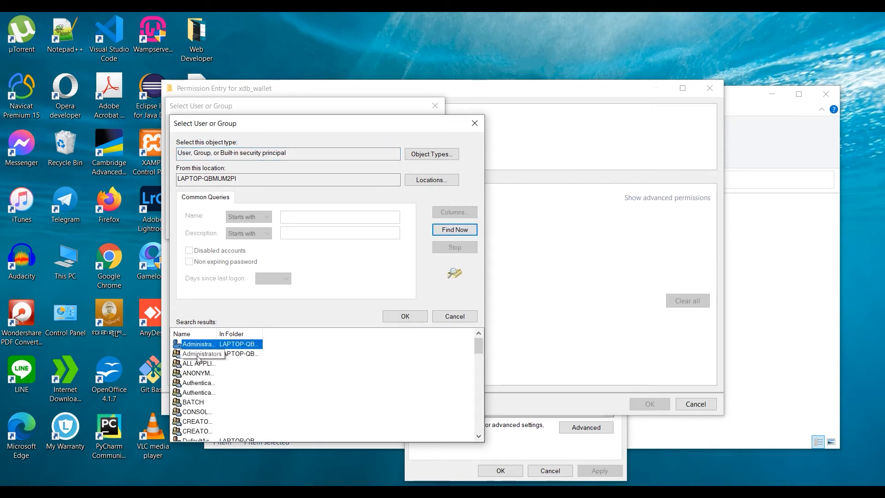
left_click(197, 353)
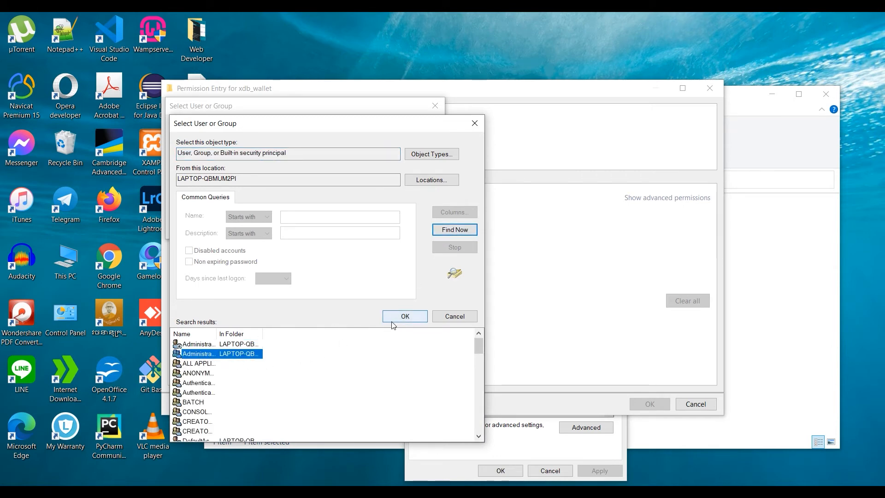
left_click(405, 316)
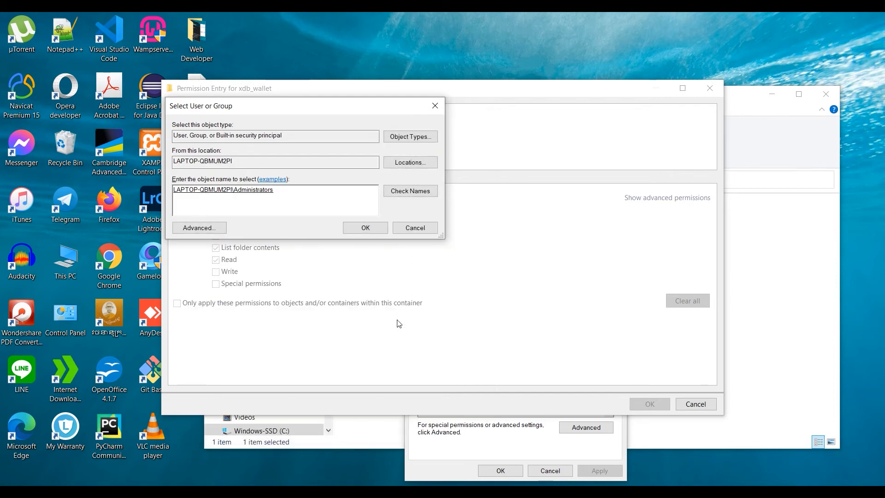
left_click(365, 228)
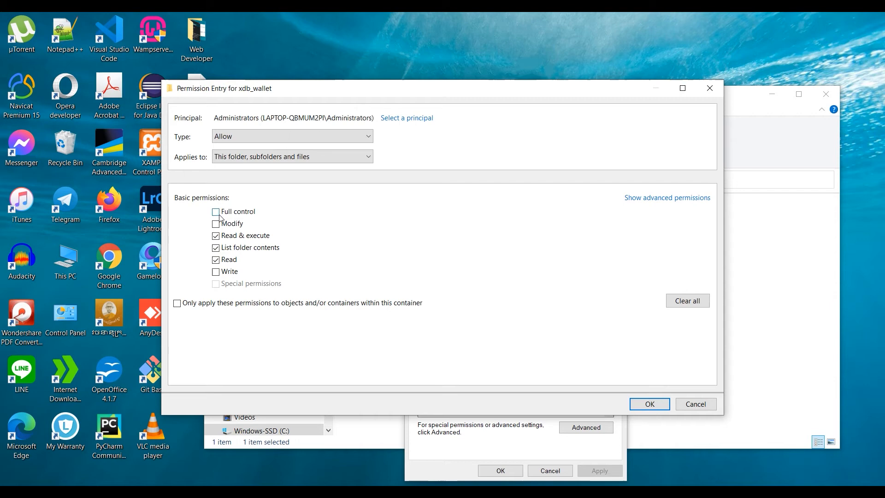
Grant the entry Full control and save it, closing the advanced security settings.
left_click(216, 212)
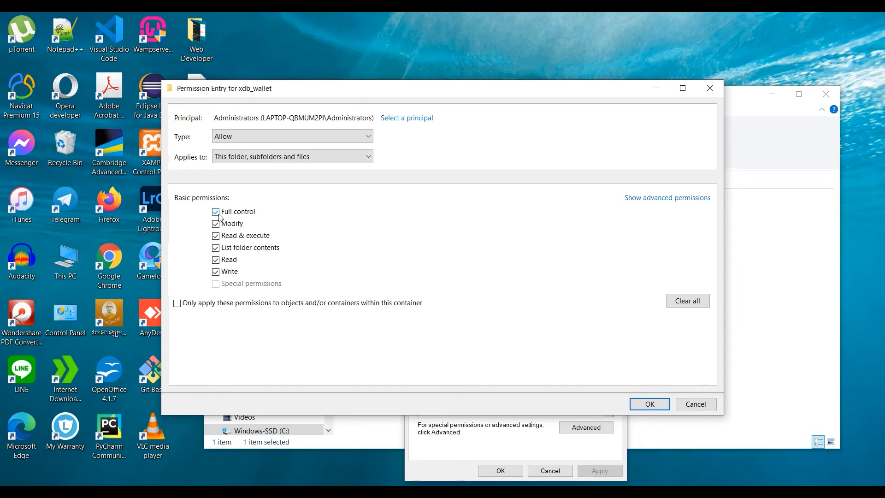
mouse_move(650, 404)
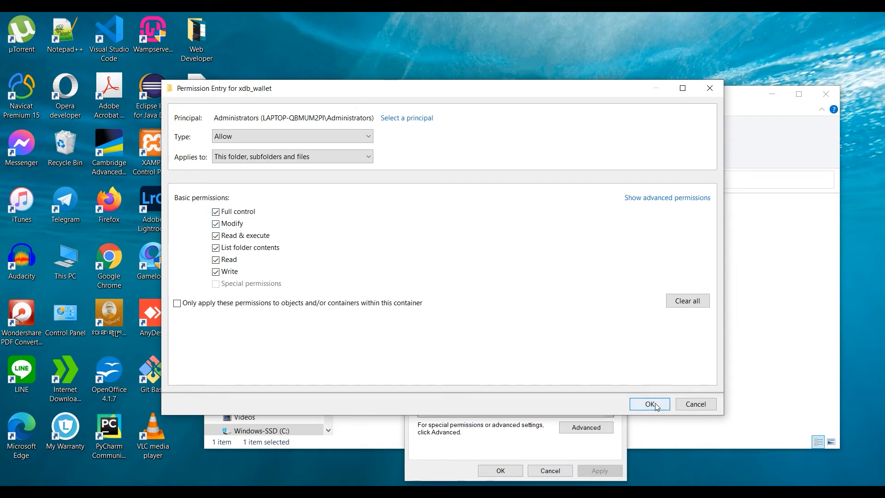
left_click(649, 404)
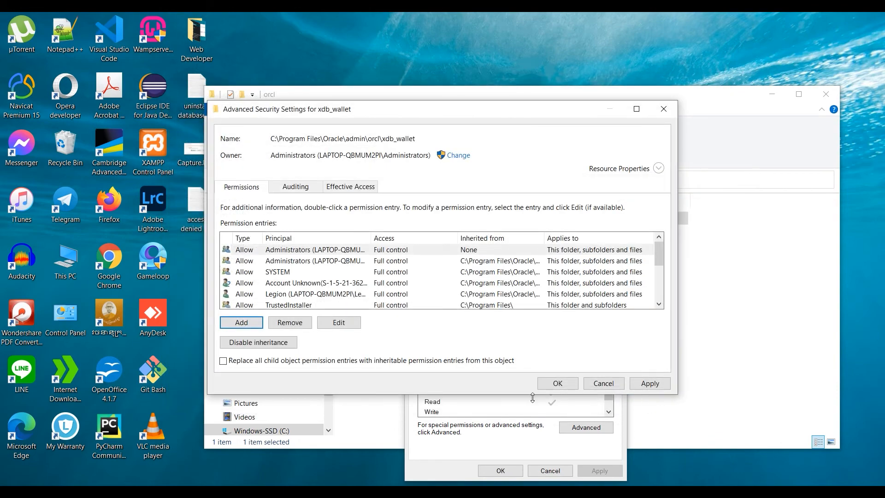
left_click(557, 383)
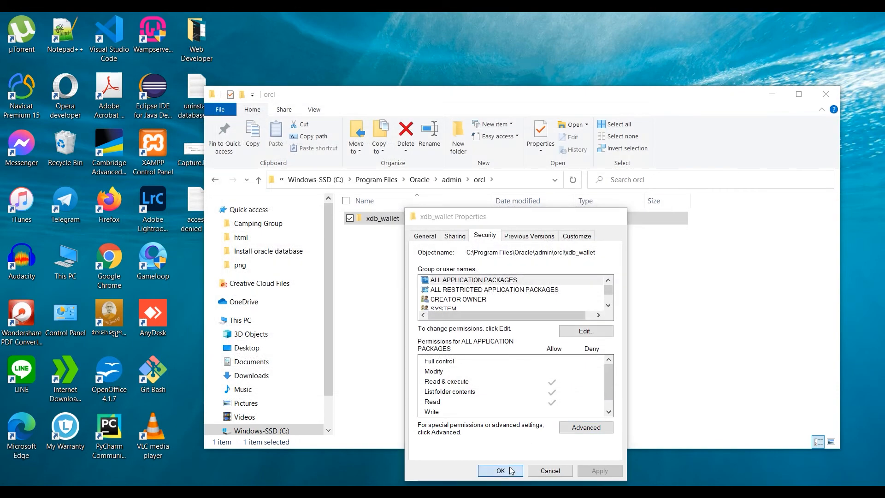
Delete the xdb_wallet folder, leaving orcl empty.
right_click(382, 218)
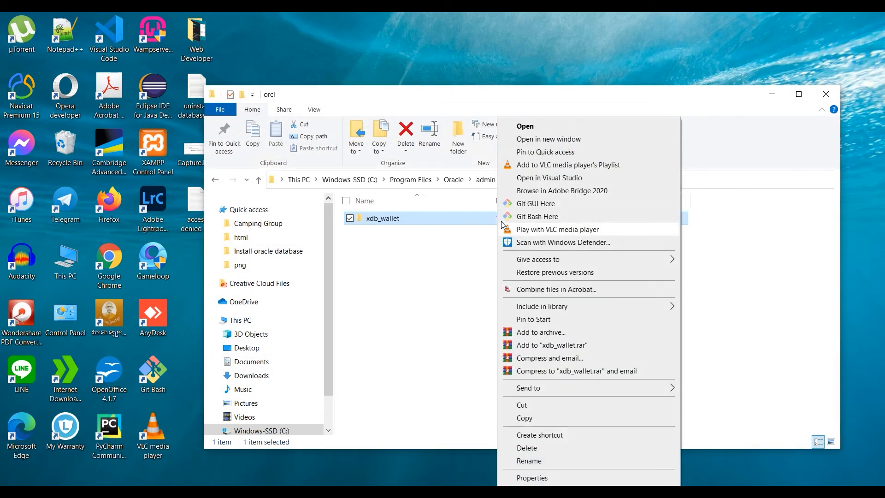
left_click(526, 449)
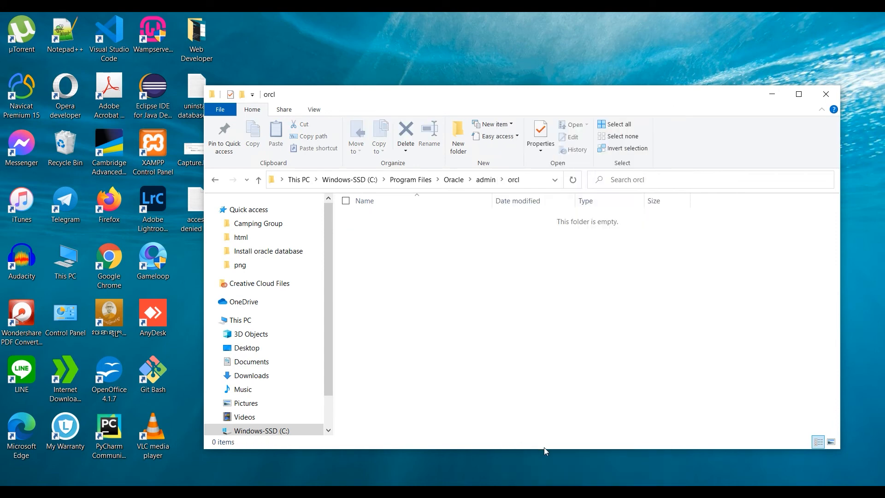
mouse_move(507, 288)
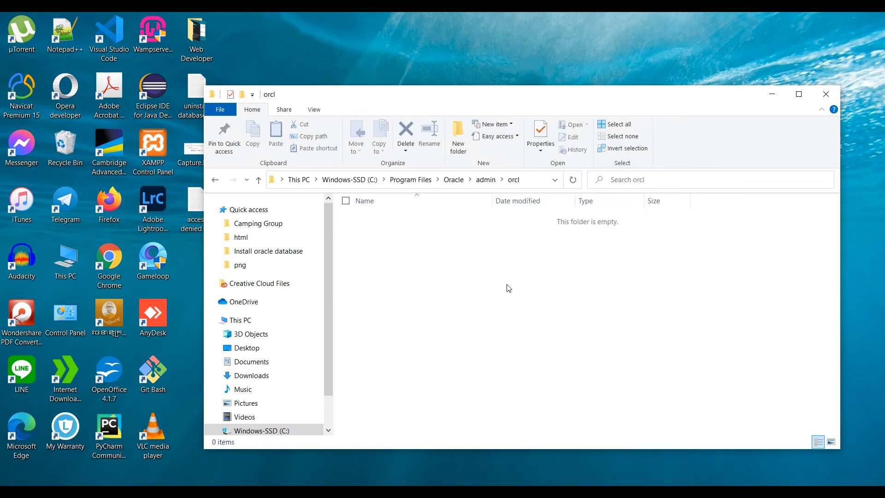